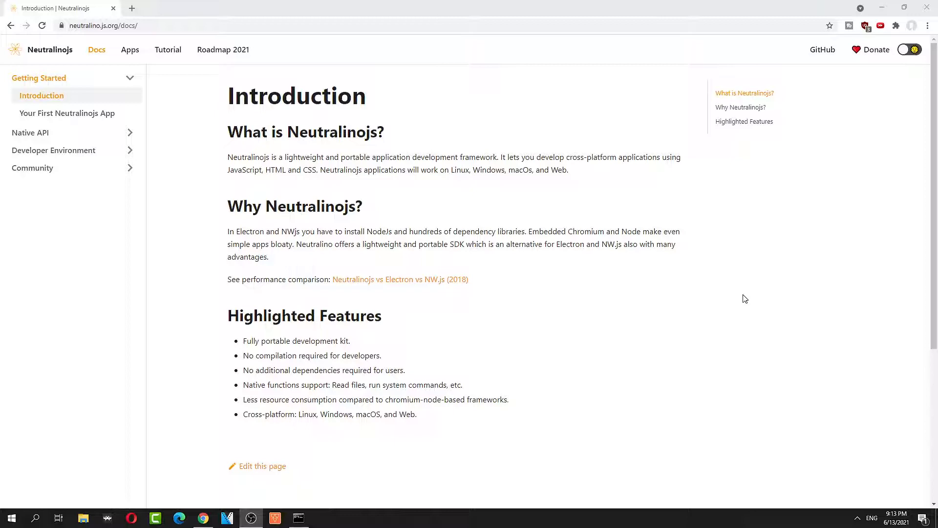
{"action": "mouse_move", "coordinate": [200, 158]}
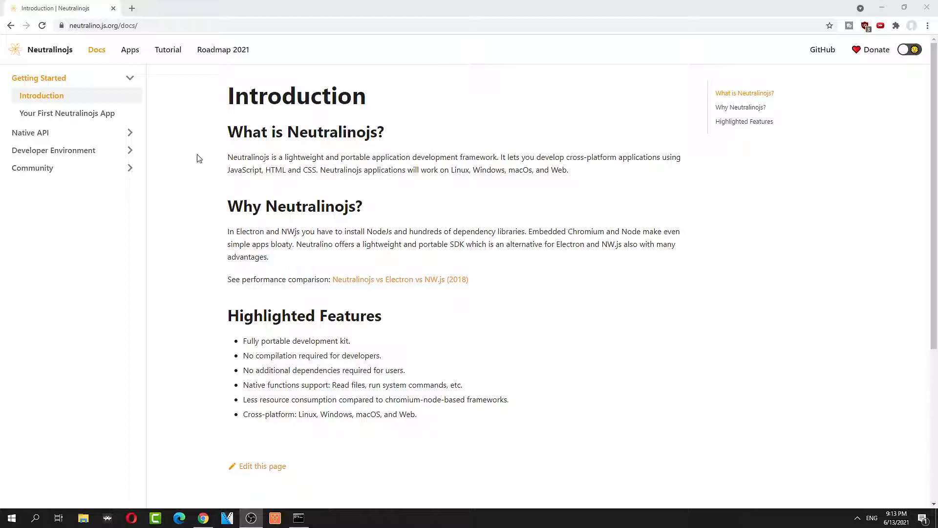
{"action": "mouse_move", "coordinate": [431, 266]}
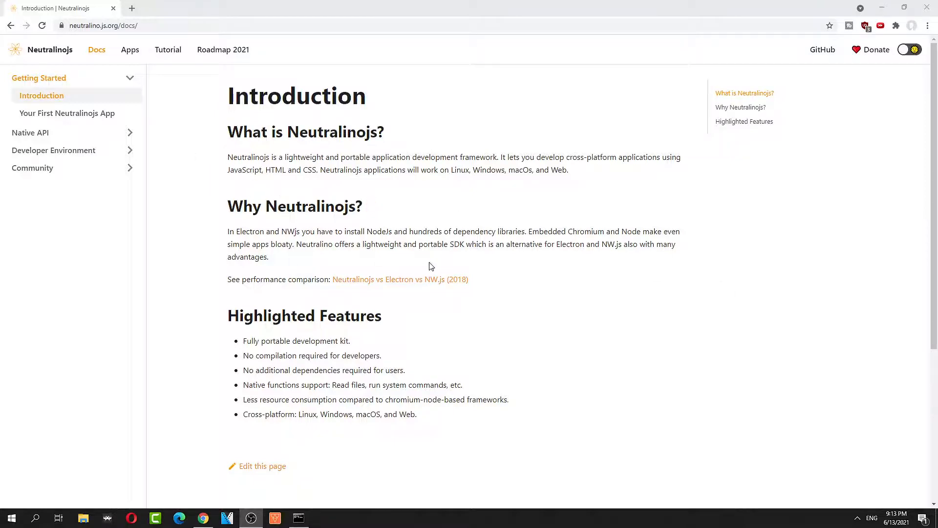
{"action": "mouse_move", "coordinate": [435, 265]}
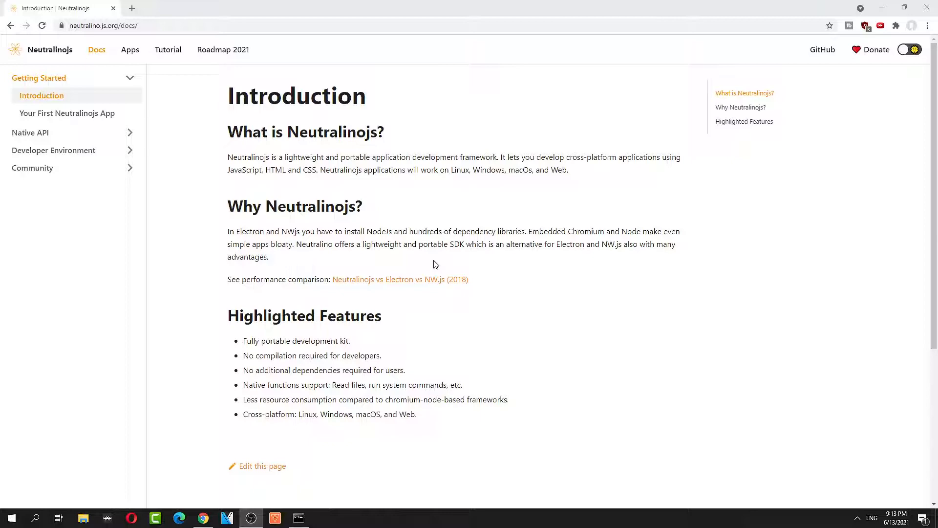
{"action": "mouse_move", "coordinate": [217, 149]}
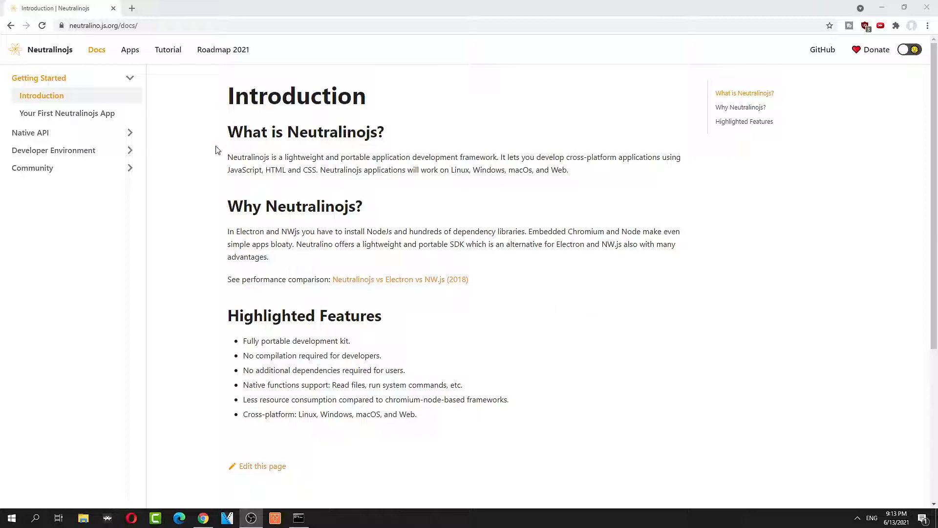
Copy the neu CLI npm install command from the Your First Neutralinojs App guide
{"action": "left_click", "coordinate": [66, 113]}
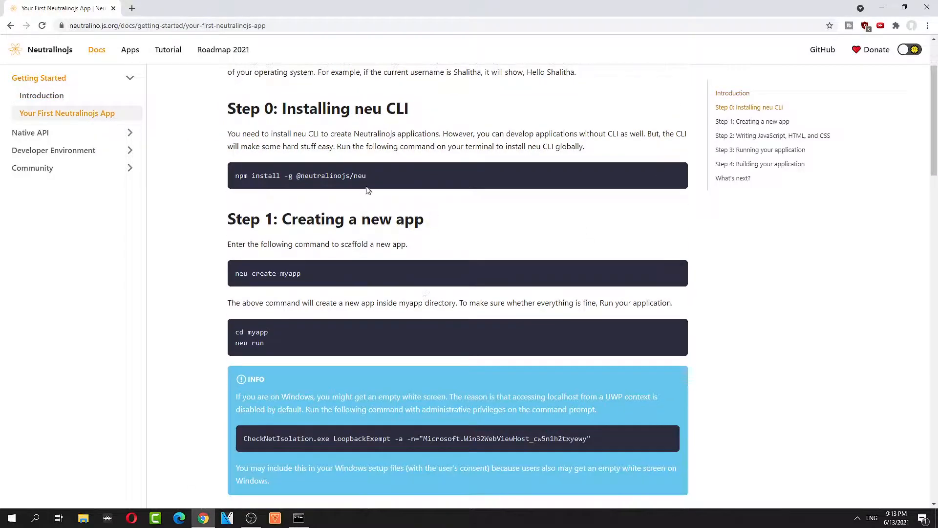
{"action": "triple_click", "coordinate": [300, 175]}
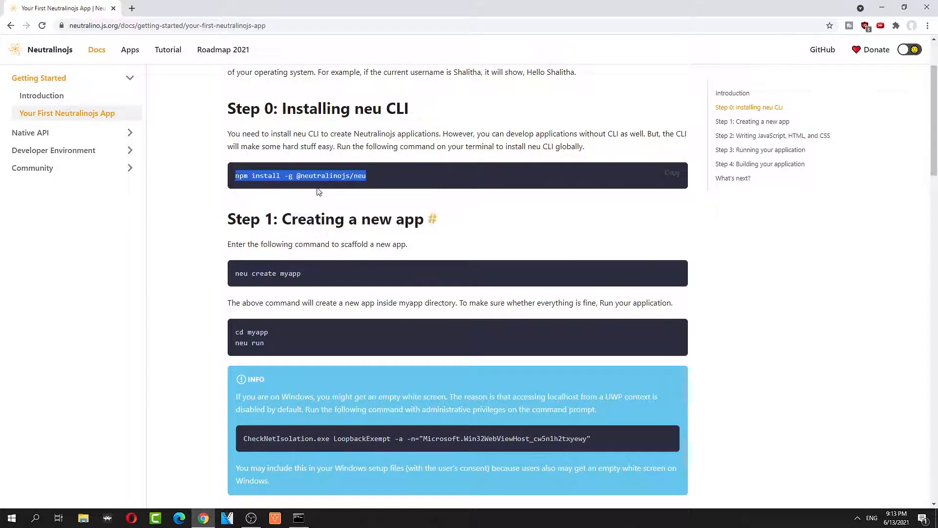
{"action": "left_click", "coordinate": [297, 518]}
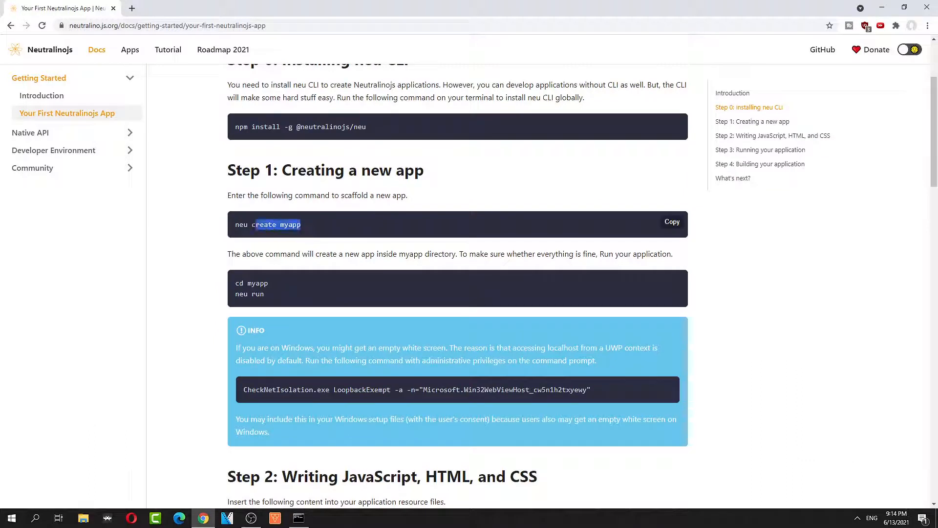
Scaffold myapp with neu create, then launch the Tarot Card Deck app with neu run
{"action": "left_click", "coordinate": [299, 518]}
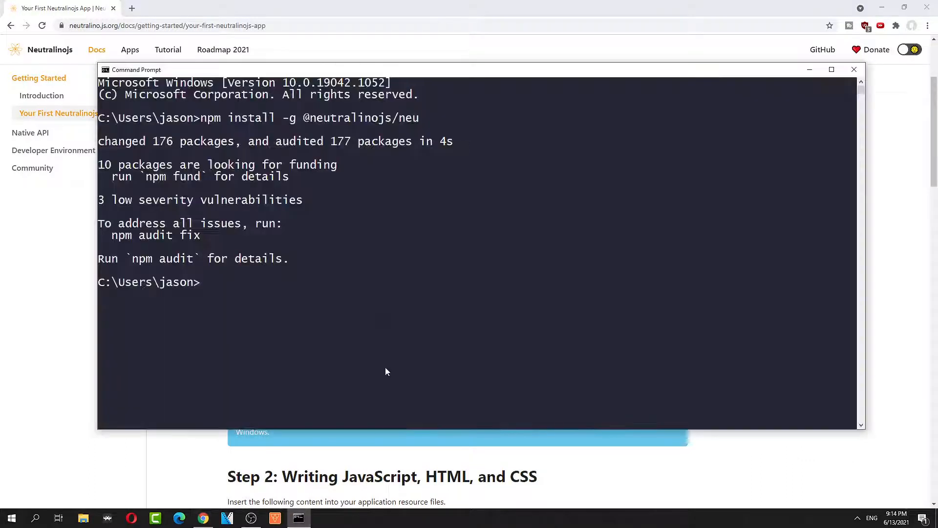
{"action": "type", "text": "neu create myapp"}
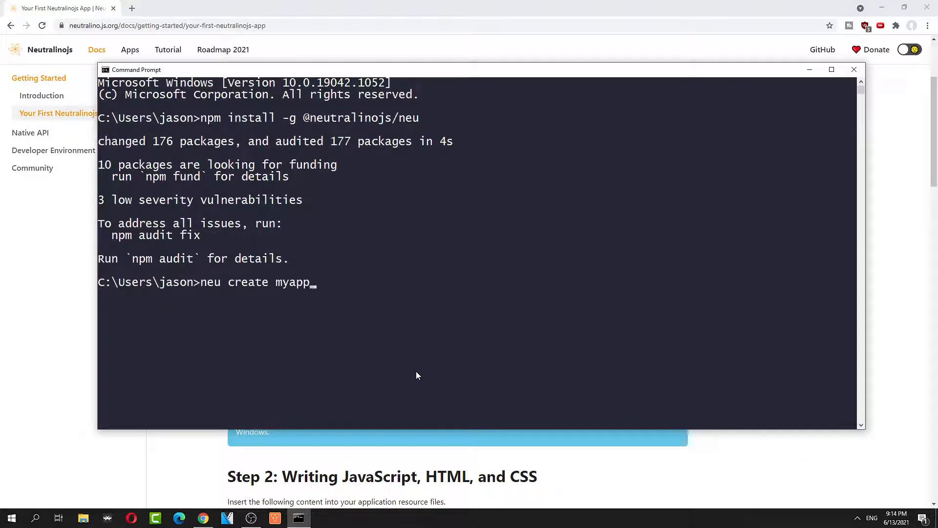
{"action": "key", "text": "Escape"}
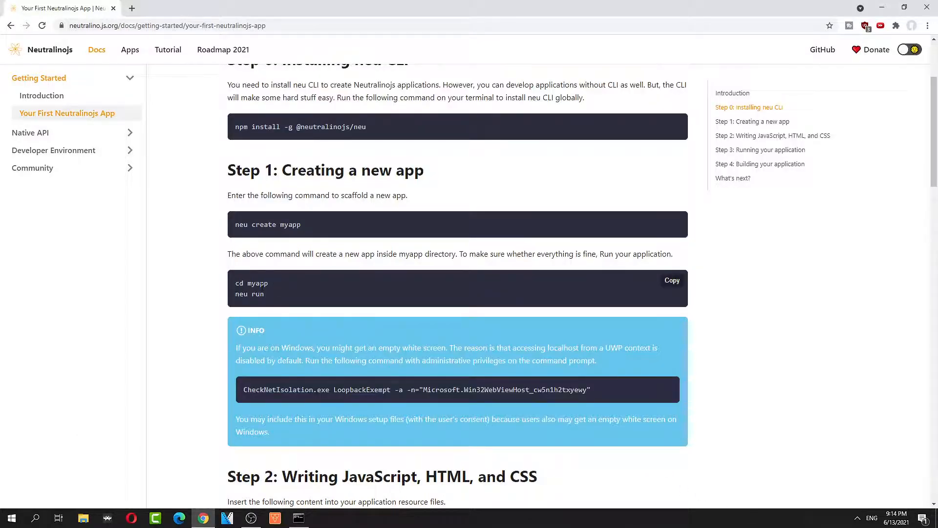
{"action": "left_click", "coordinate": [298, 518]}
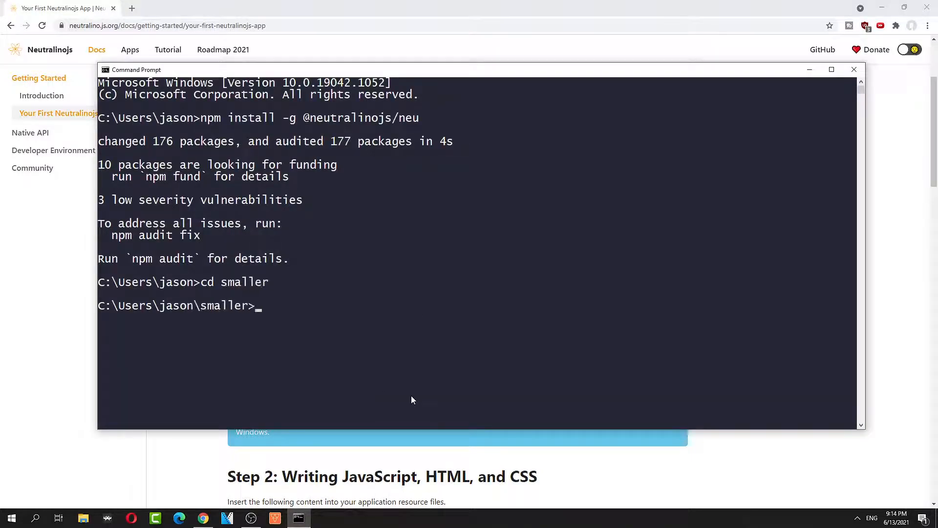
{"action": "type", "text": "neu run"}
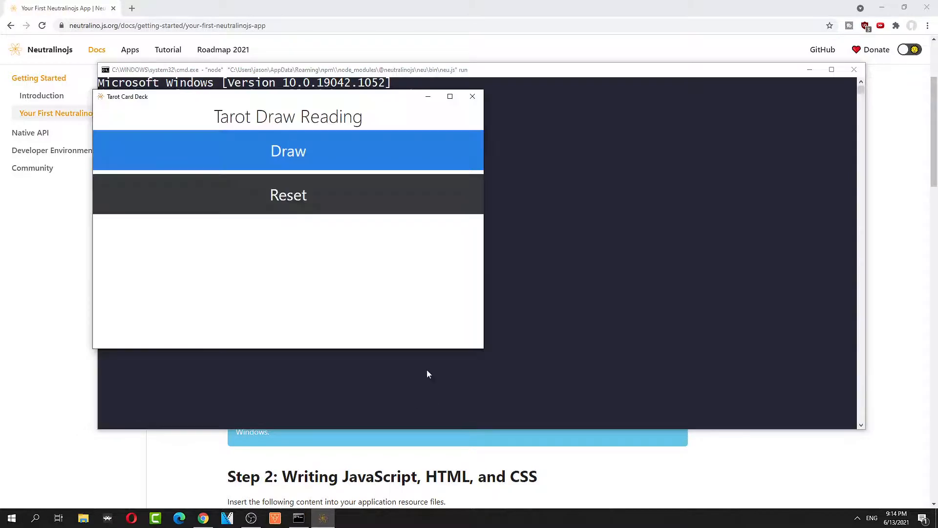
Draw a tarot card, reset the reading, then close the Tarot Card Deck app
{"action": "left_click", "coordinate": [288, 150]}
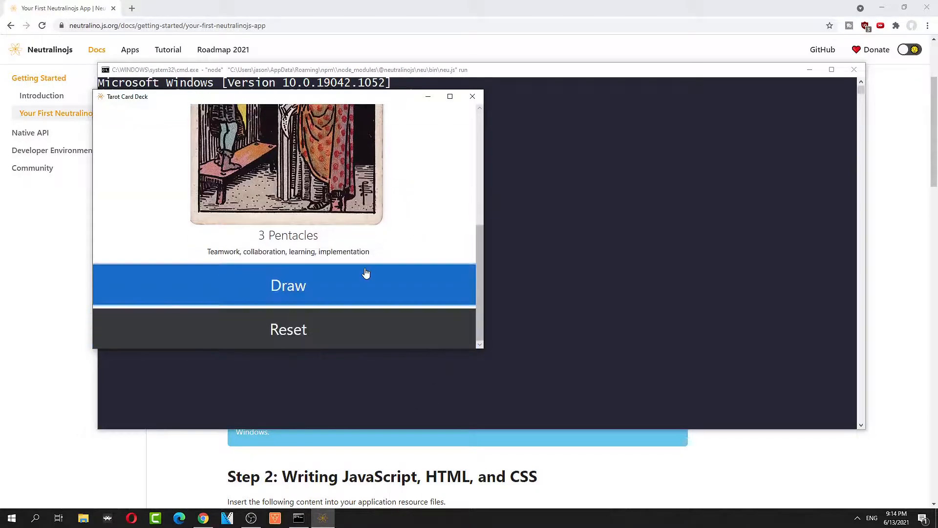
{"action": "left_click", "coordinate": [287, 330]}
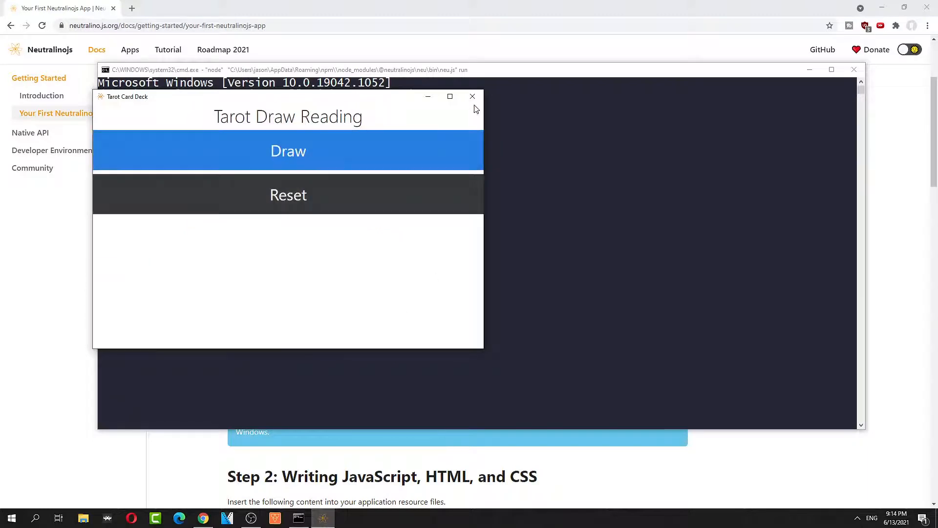
{"action": "left_click", "coordinate": [472, 97]}
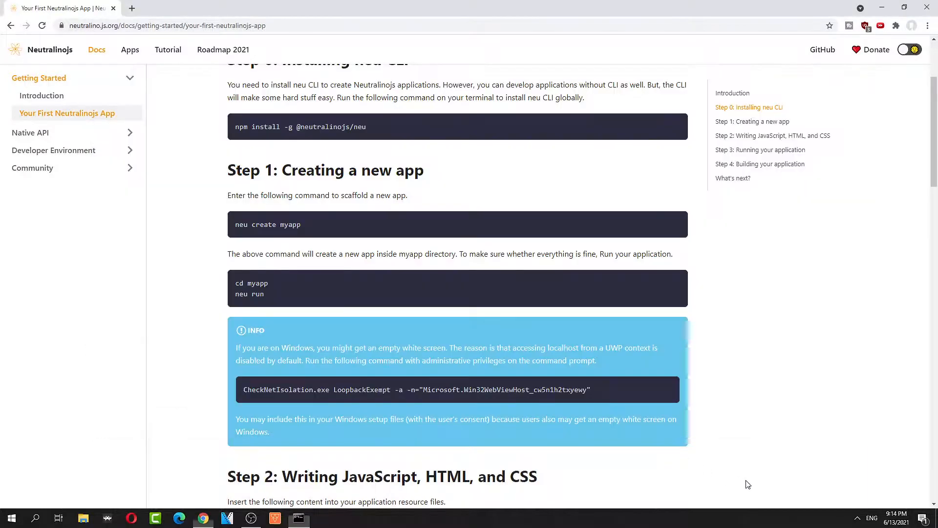
Copy the CheckNetIsolation loopback-exemption command from the Windows note and continue to Step 2
{"action": "scroll", "scroll_direction": "down", "scroll_amount": 3}
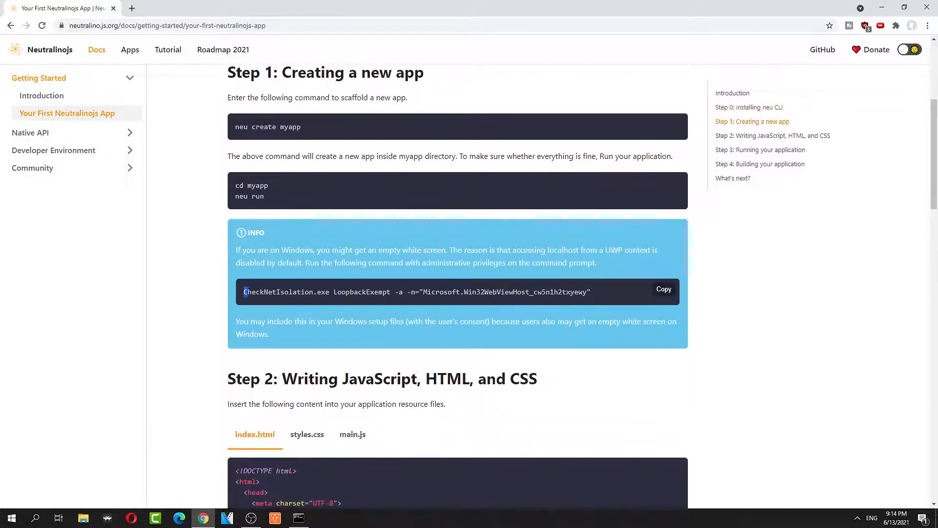
{"action": "right_click", "coordinate": [417, 292]}
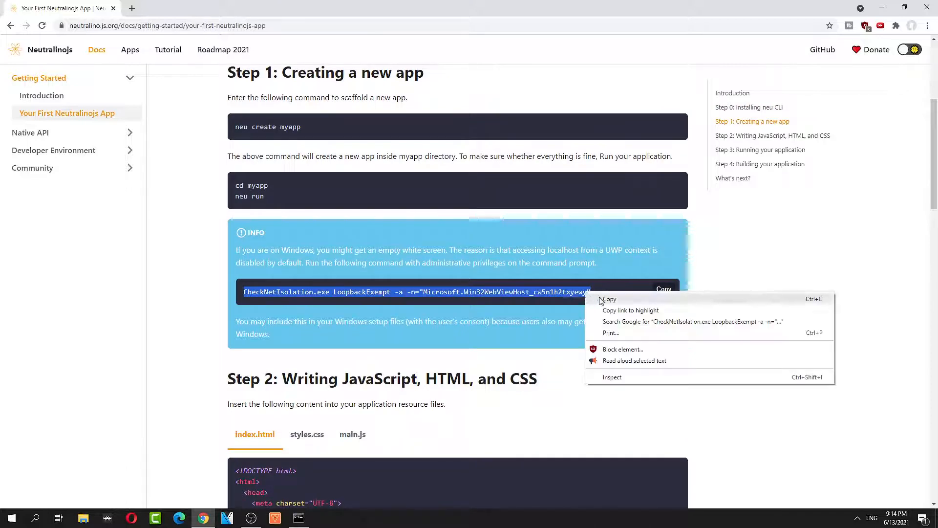
{"action": "left_click", "coordinate": [609, 299]}
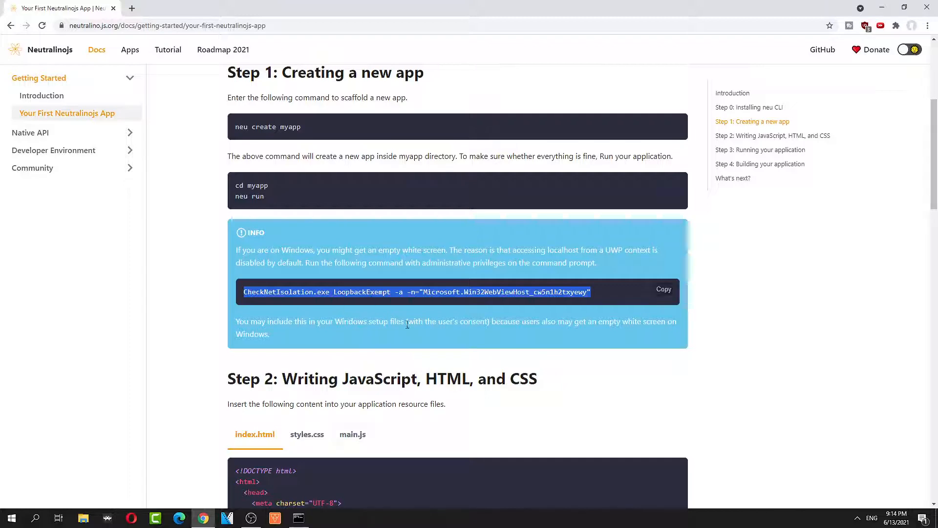
{"action": "scroll", "scroll_direction": "down", "scroll_amount": 3}
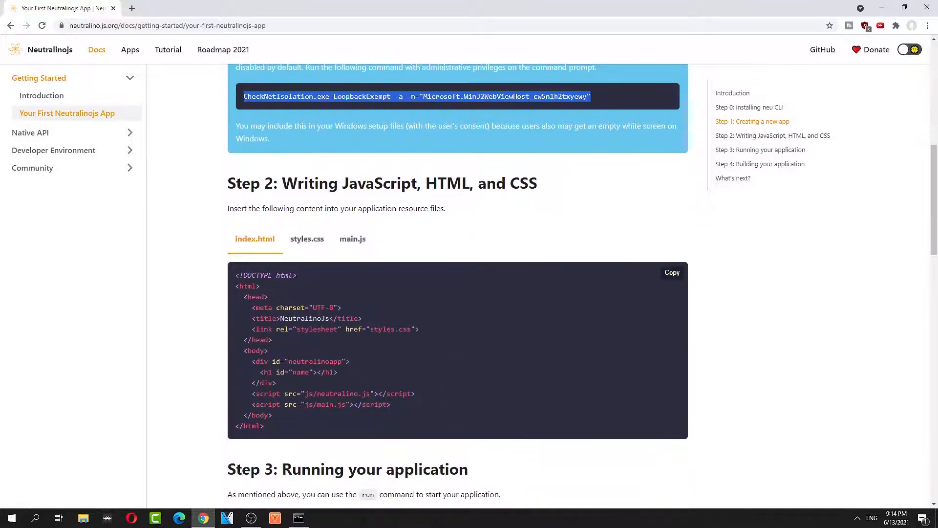
Browse the Step 2 styles.css and main.js samples and scroll on to the build section
{"action": "left_click", "coordinate": [306, 238]}
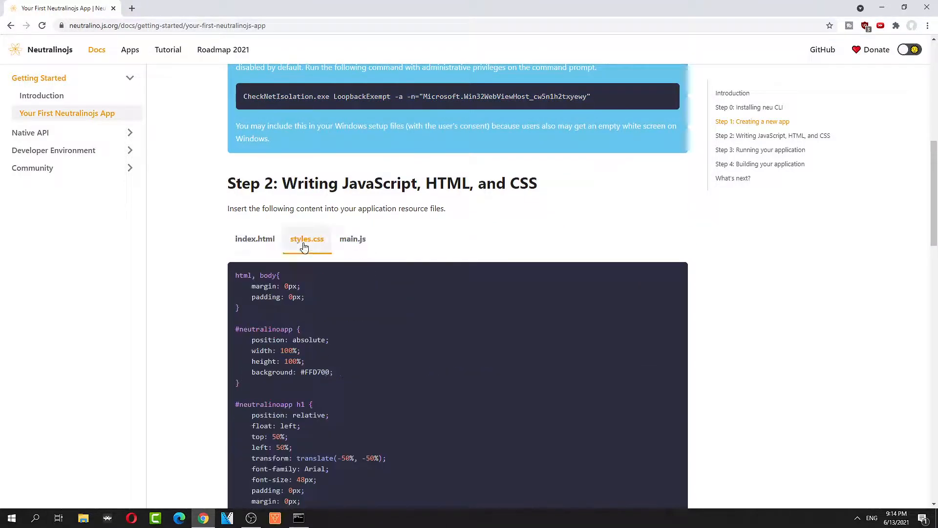
{"action": "left_click", "coordinate": [352, 239]}
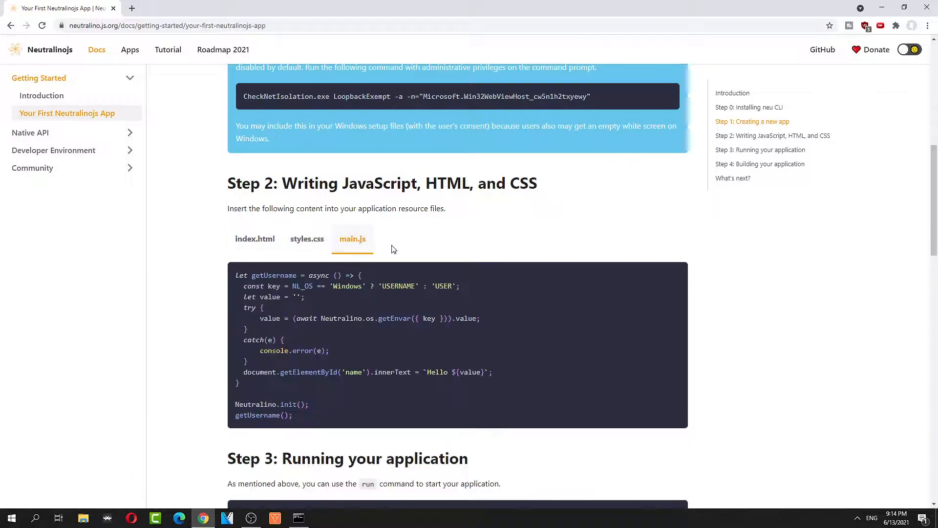
{"action": "left_click", "coordinate": [306, 239]}
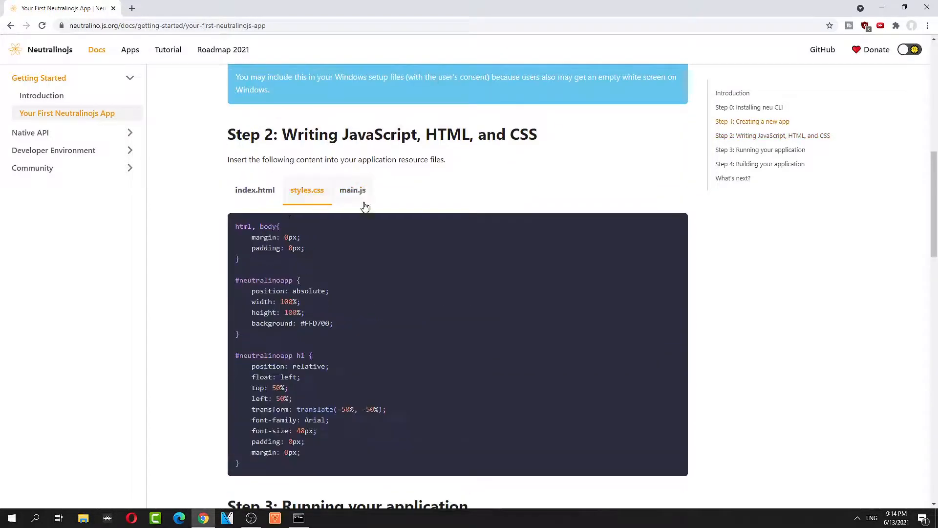
{"action": "scroll", "scroll_direction": "down", "scroll_amount": 3}
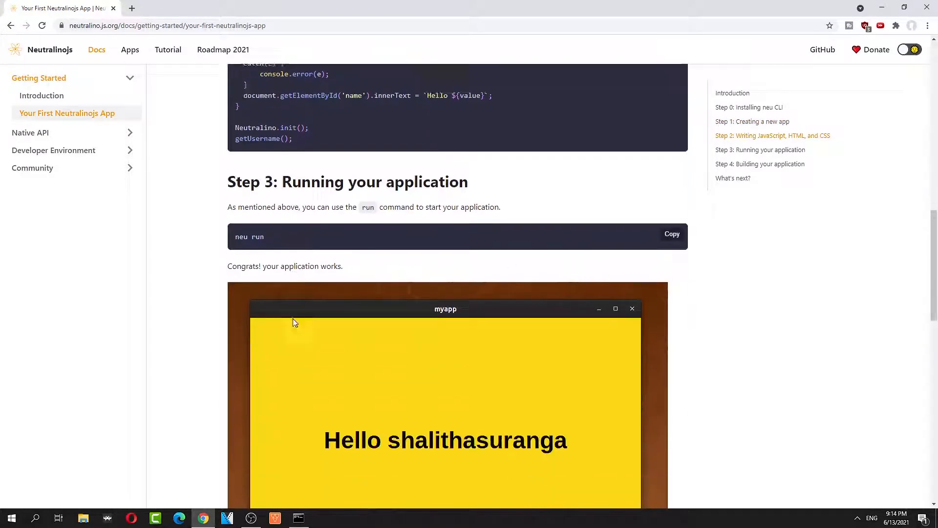
{"action": "scroll", "scroll_direction": "down", "scroll_amount": 3}
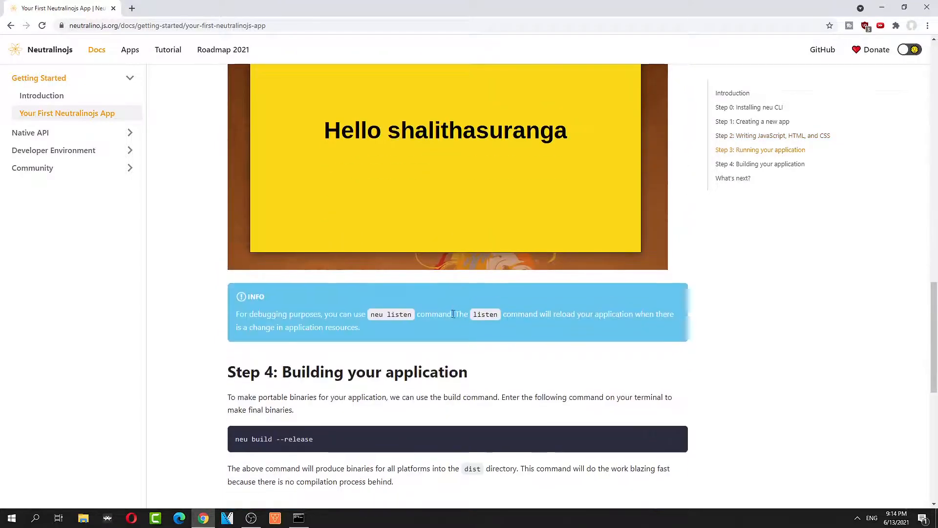
{"action": "scroll", "scroll_direction": "down", "scroll_amount": 3}
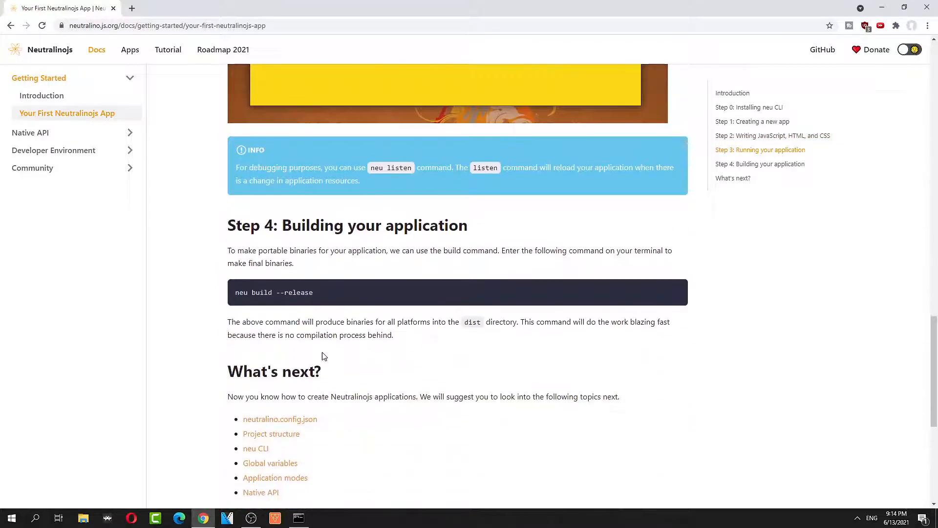
Run neu build --release, then open dist's smaller-release.zip via explorer to see the binaries
{"action": "right_click", "coordinate": [272, 292]}
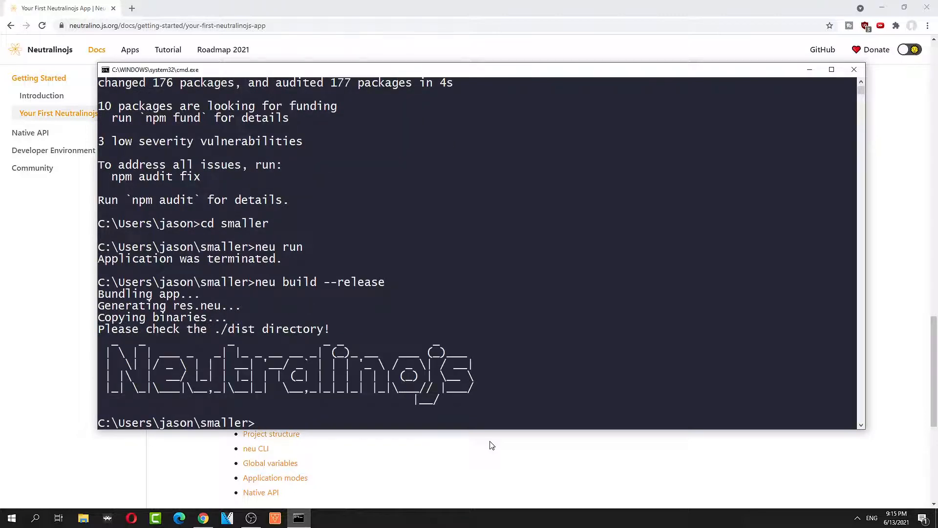
{"action": "type", "text": "explorer"}
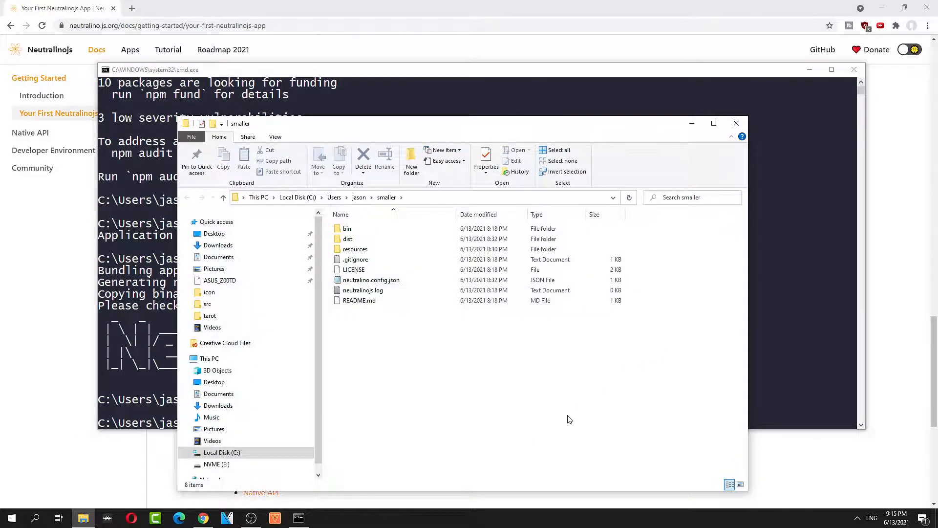
{"action": "double_click", "coordinate": [348, 239]}
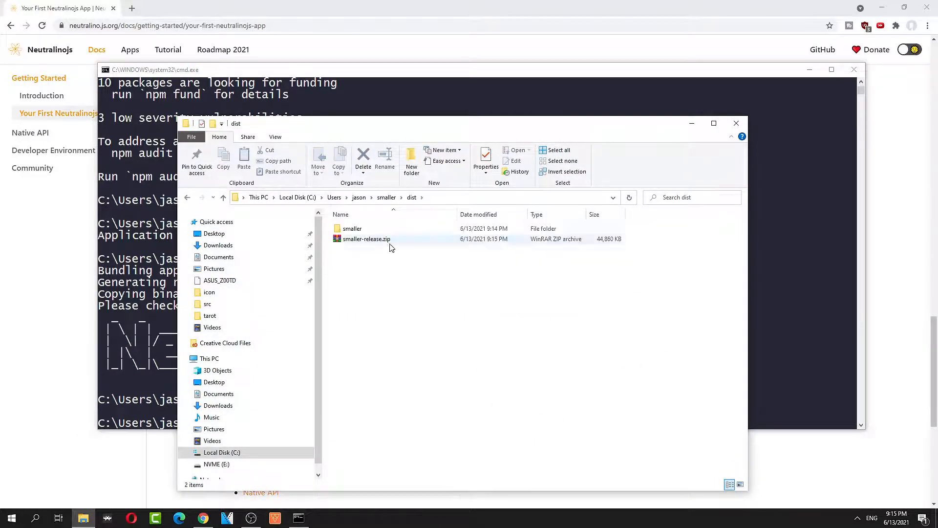
{"action": "double_click", "coordinate": [365, 238]}
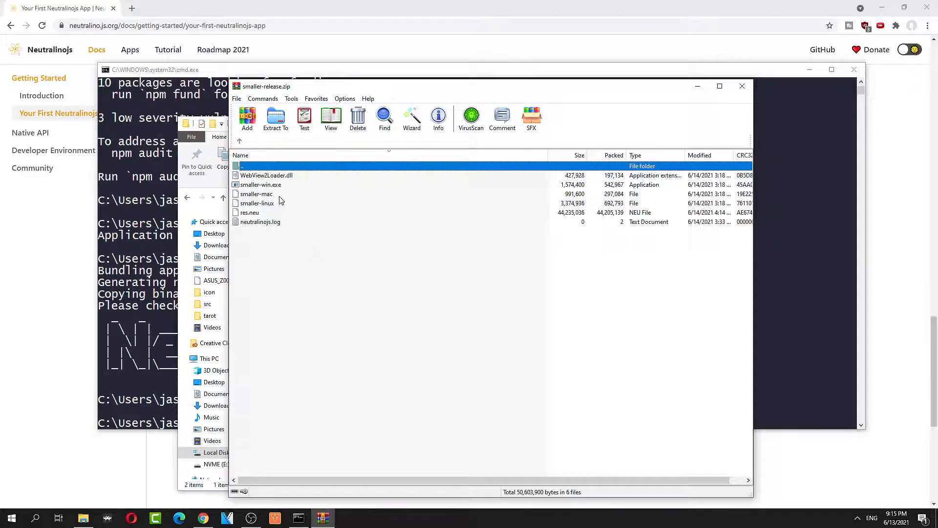
{"action": "mouse_move", "coordinate": [278, 188]}
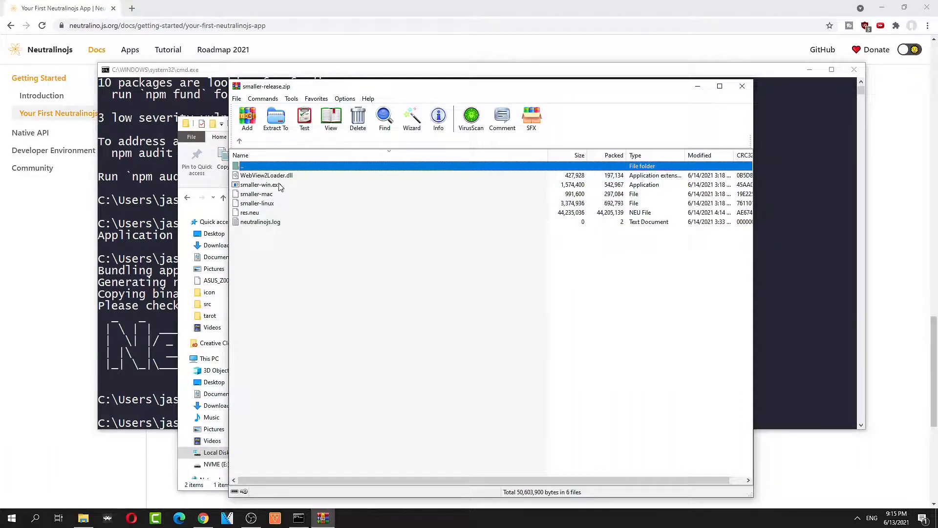
{"action": "mouse_move", "coordinate": [296, 182]}
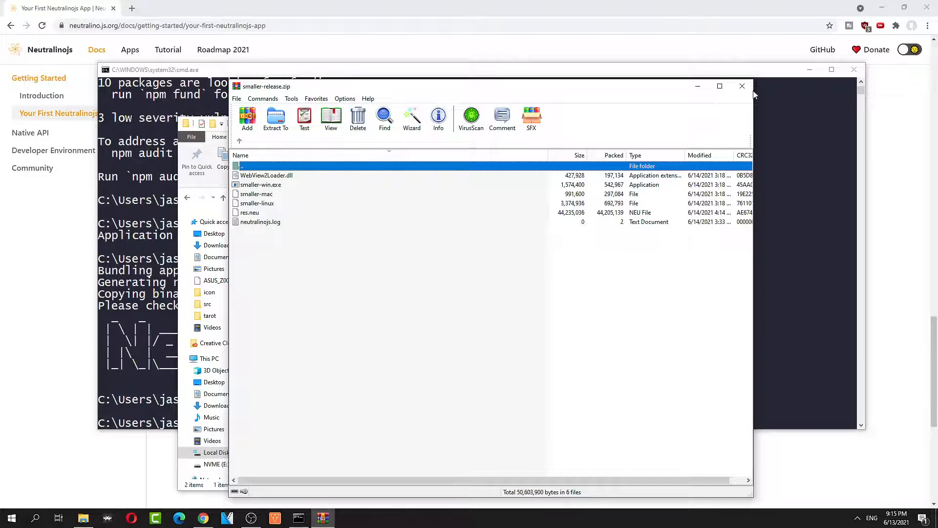
Close the archive, launch smaller-win.exe from dist\smaller, then close the Tarot Card Deck window
{"action": "left_click", "coordinate": [742, 86]}
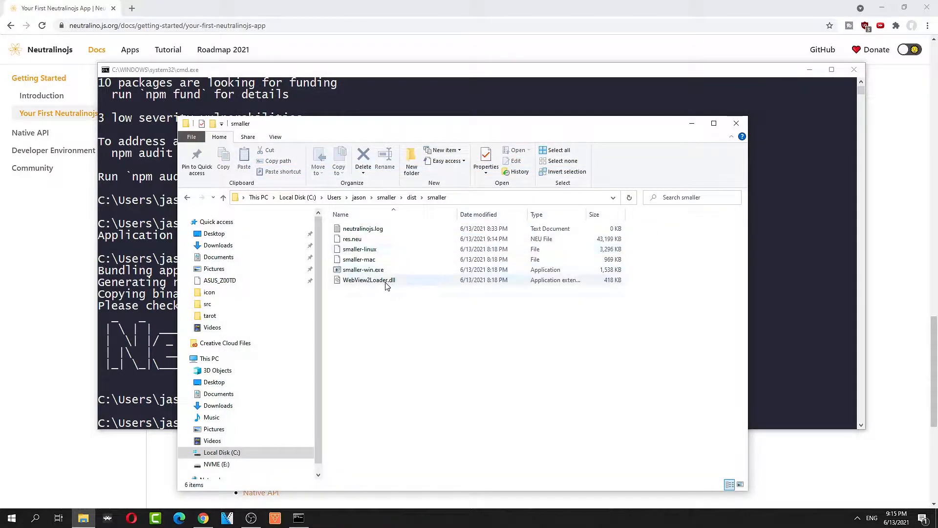
{"action": "double_click", "coordinate": [362, 269]}
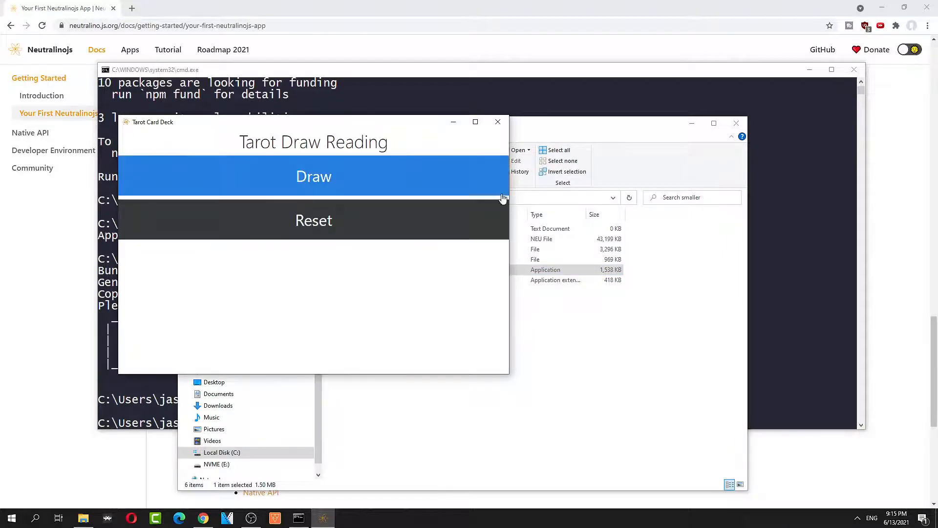
{"action": "left_click", "coordinate": [497, 121]}
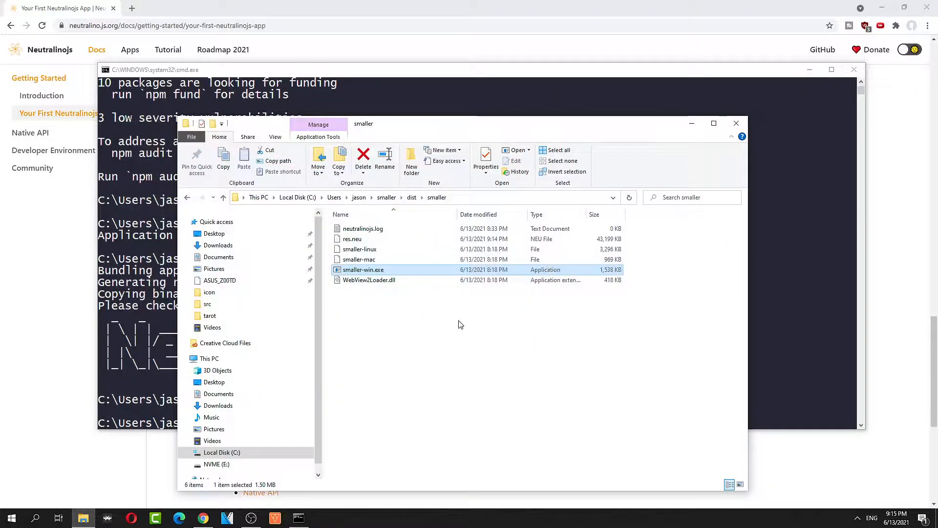
{"action": "mouse_move", "coordinate": [468, 328]}
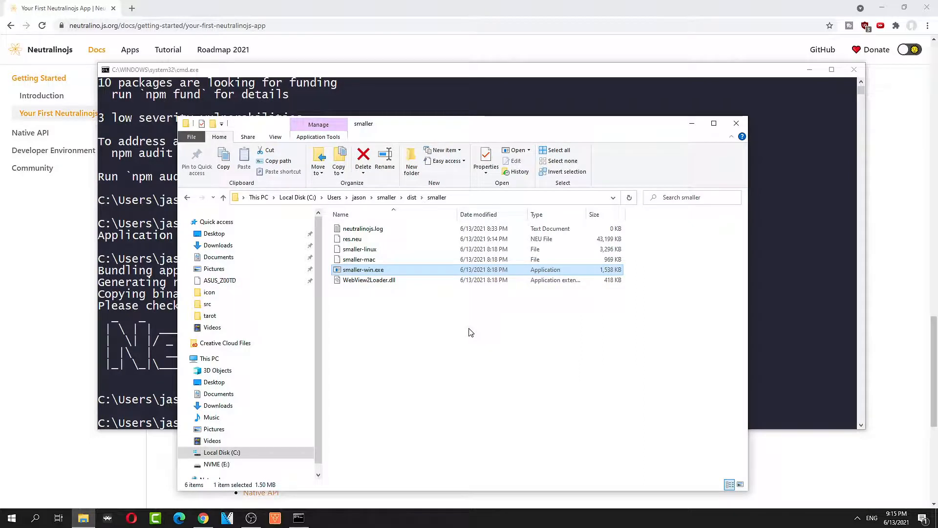
{"action": "mouse_move", "coordinate": [441, 325]}
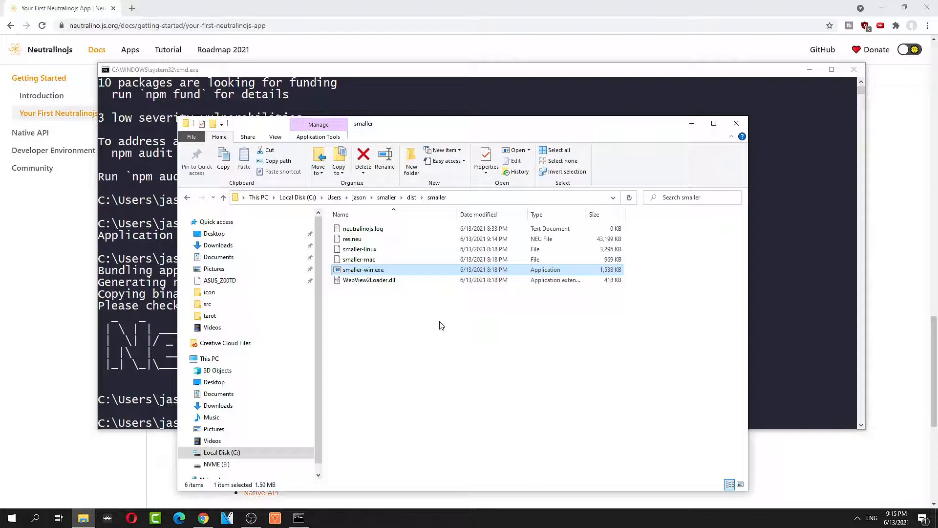
{"action": "mouse_move", "coordinate": [377, 263]}
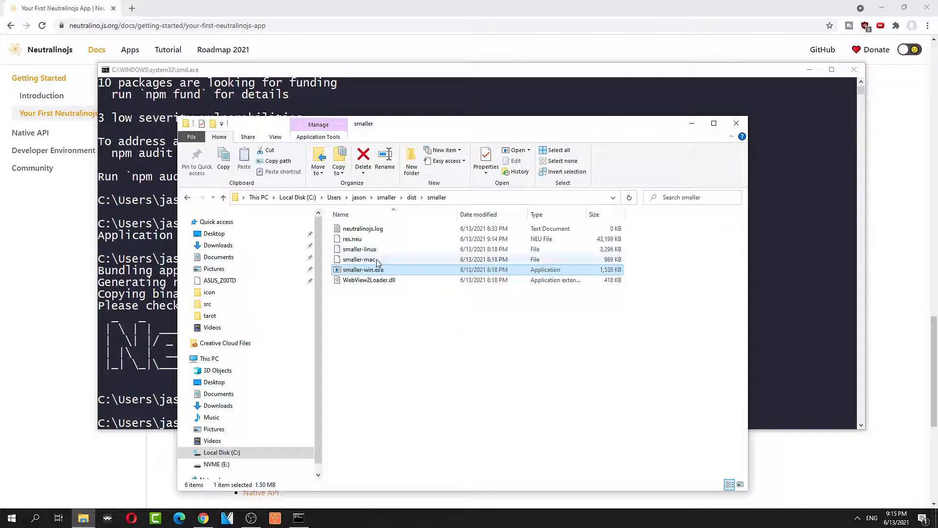
Select the Mac, Linux and Windows binaries and neutralinojs.log in dist\smaller one by one
{"action": "left_click", "coordinate": [359, 259]}
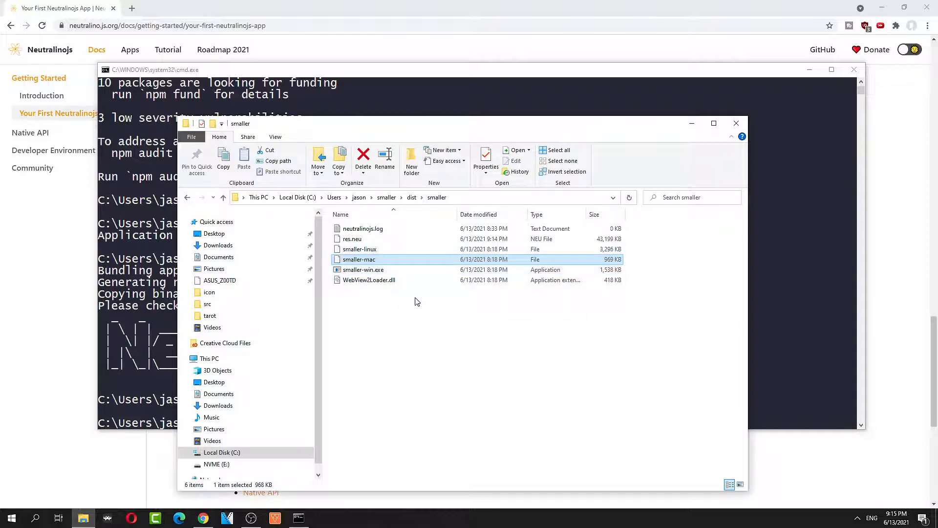
{"action": "left_click", "coordinate": [360, 250]}
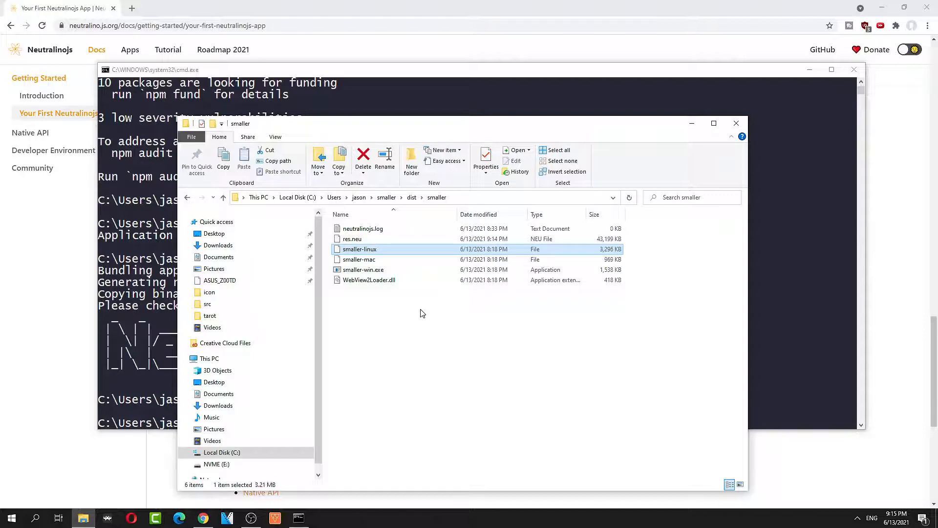
{"action": "mouse_move", "coordinate": [382, 239]}
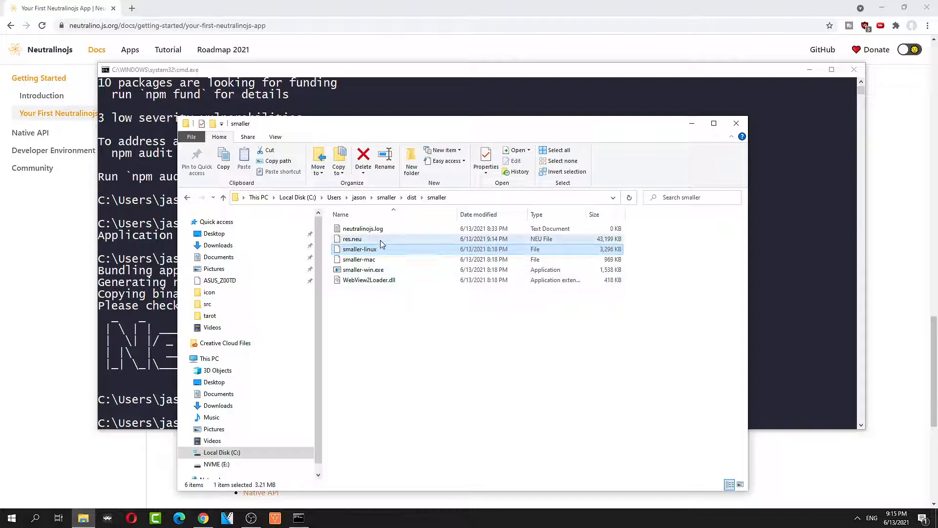
{"action": "left_click", "coordinate": [362, 227]}
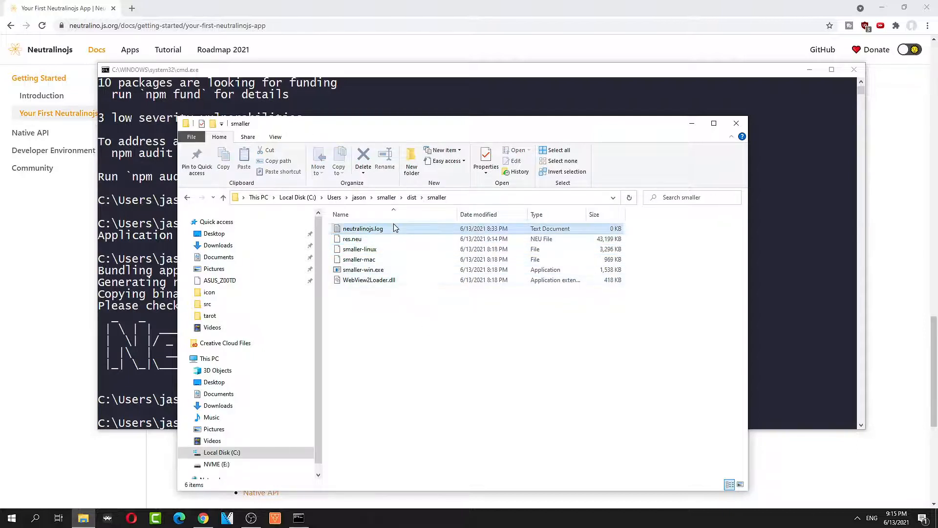
{"action": "left_click", "coordinate": [363, 228]}
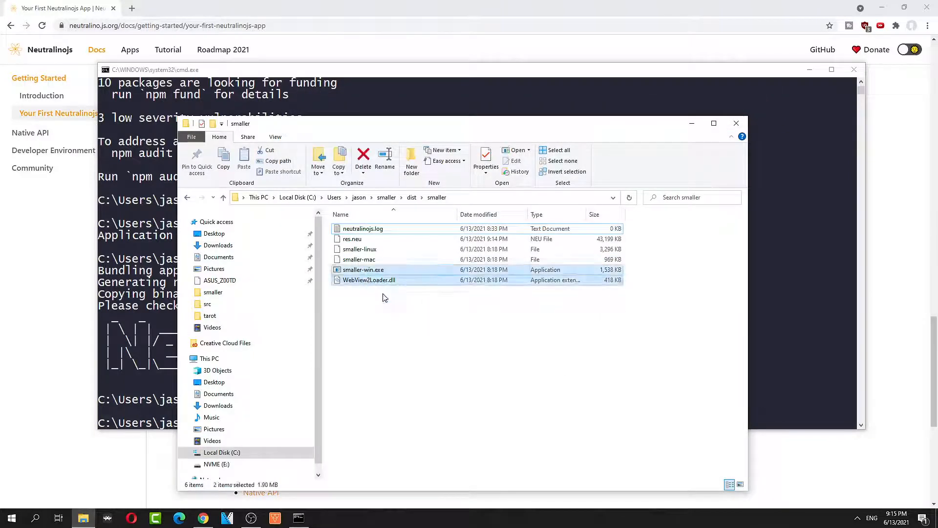
{"action": "mouse_move", "coordinate": [605, 277]}
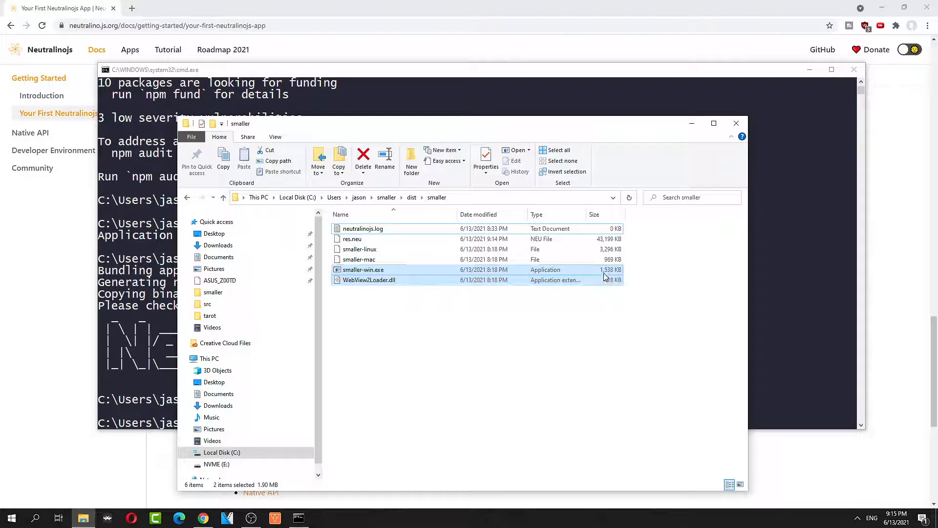
{"action": "left_click", "coordinate": [617, 349]}
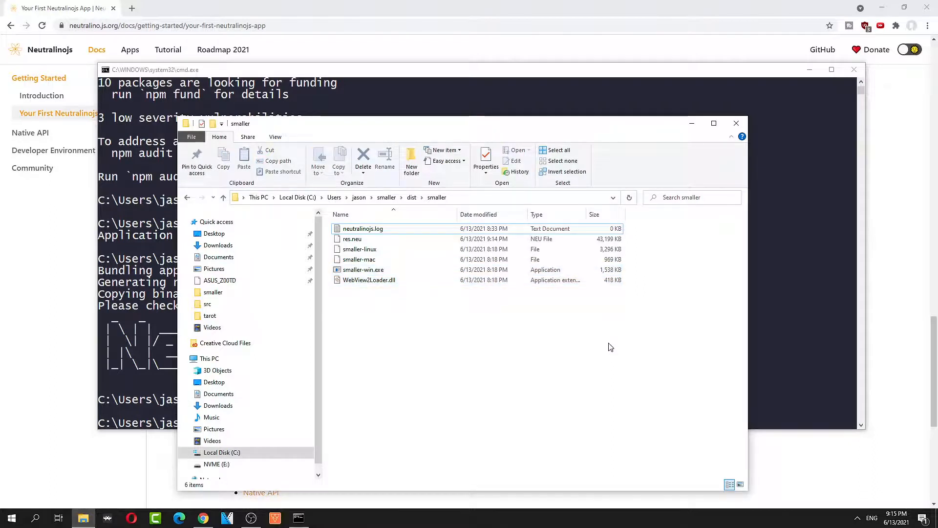
{"action": "mouse_move", "coordinate": [678, 302]}
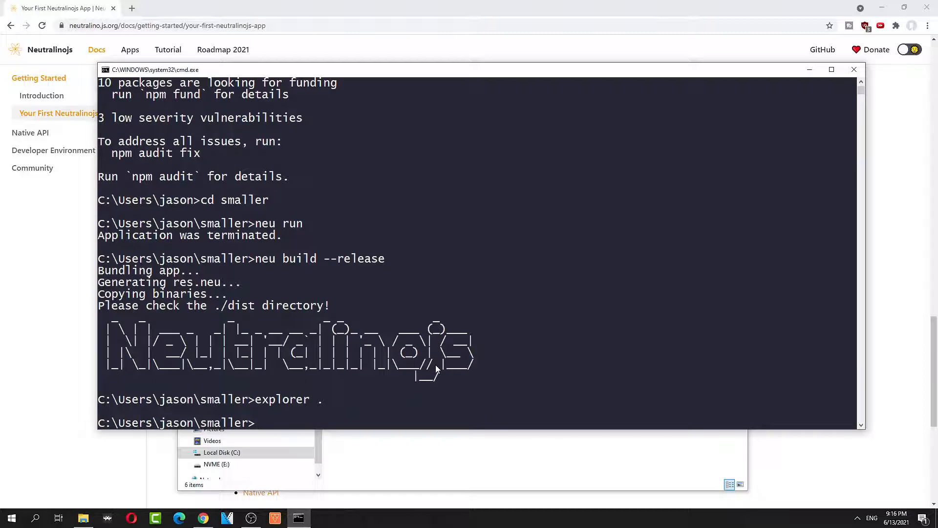
{"action": "mouse_move", "coordinate": [460, 359]}
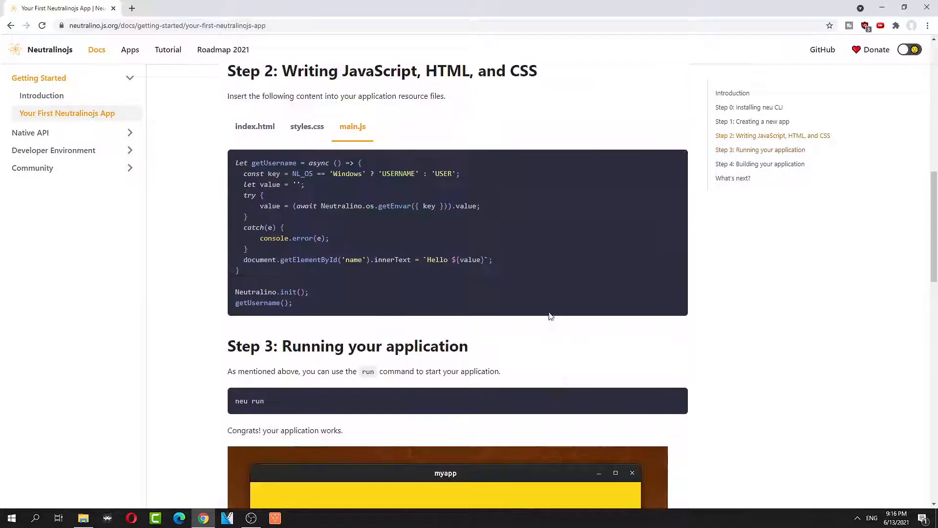
Scroll the Neutralinojs guide back up to its introduction
{"action": "scroll", "scroll_direction": "up", "scroll_amount": 3}
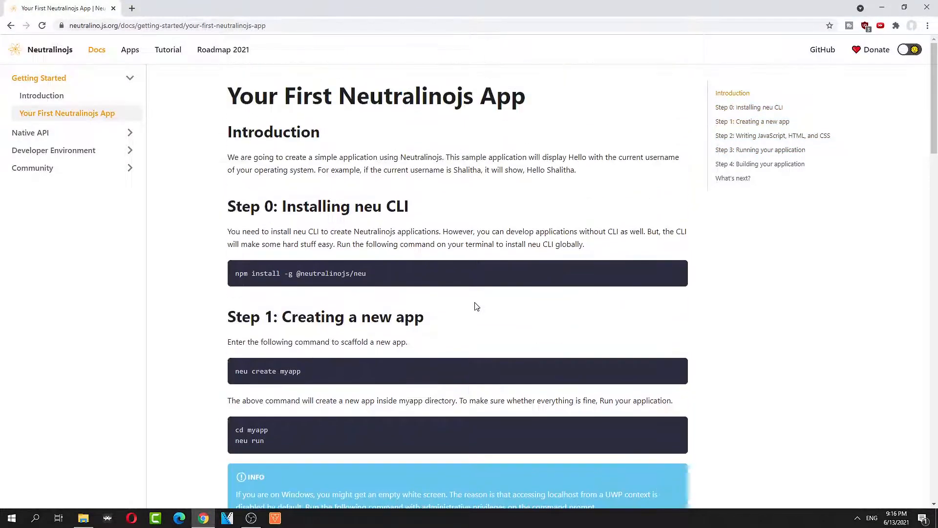
{"action": "mouse_move", "coordinate": [308, 118]}
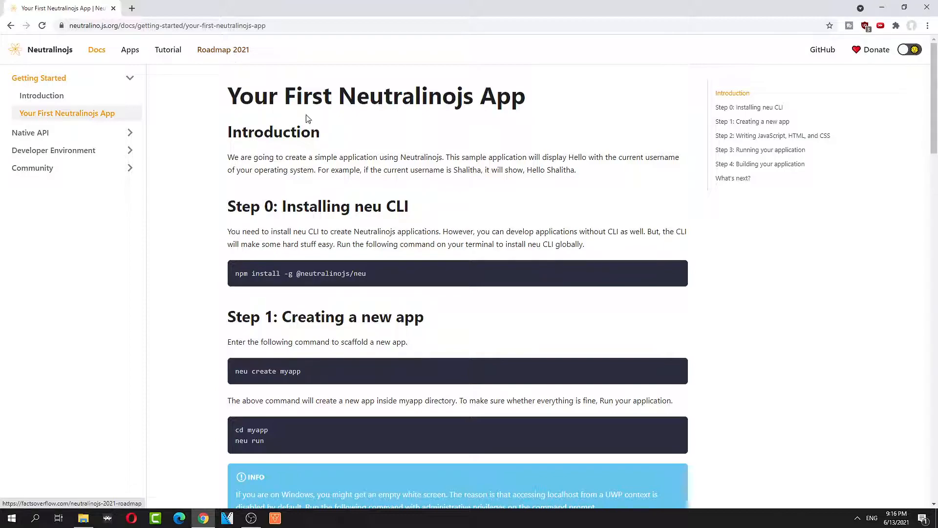
Open the Neutralinojs 2021 – Roadmap article on FactsOverflow and scroll through to its footer
{"action": "left_click", "coordinate": [223, 49]}
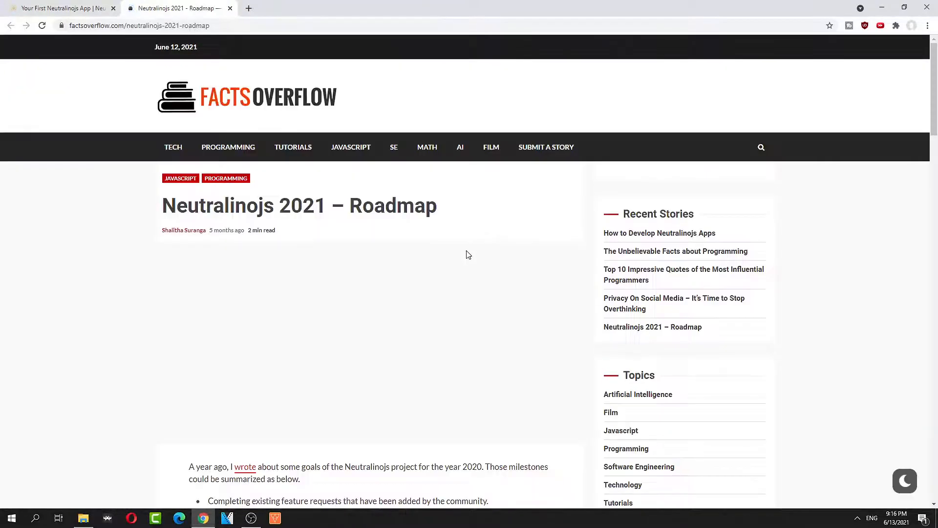
{"action": "scroll", "scroll_direction": "down", "scroll_amount": 3}
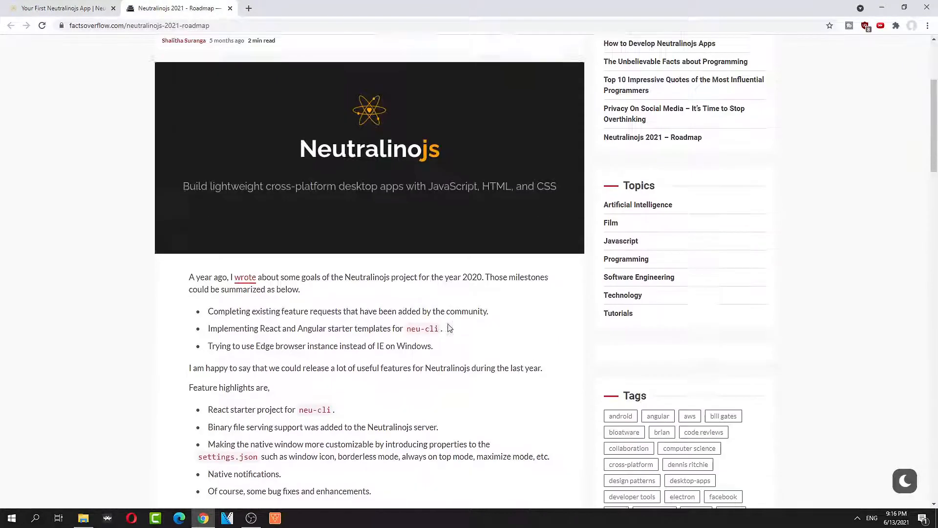
{"action": "scroll", "scroll_direction": "down", "scroll_amount": 3}
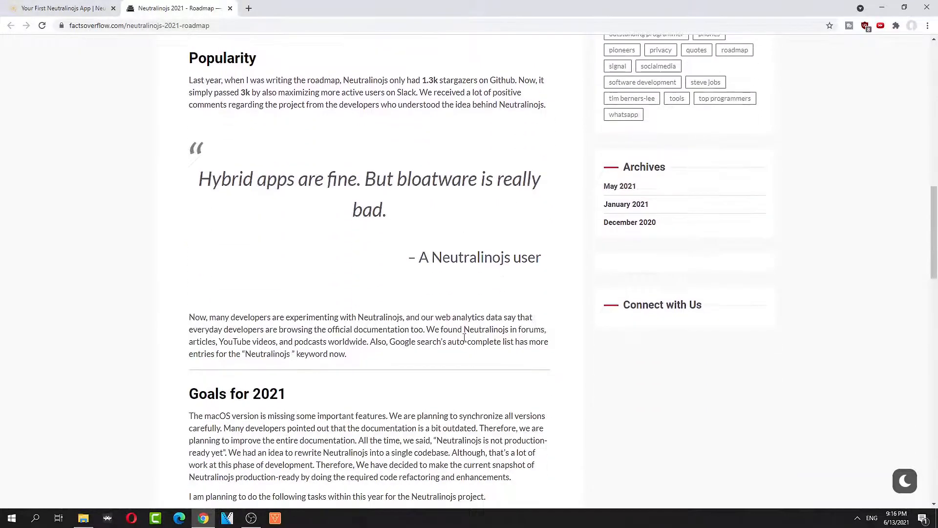
{"action": "scroll", "scroll_direction": "down", "scroll_amount": 3}
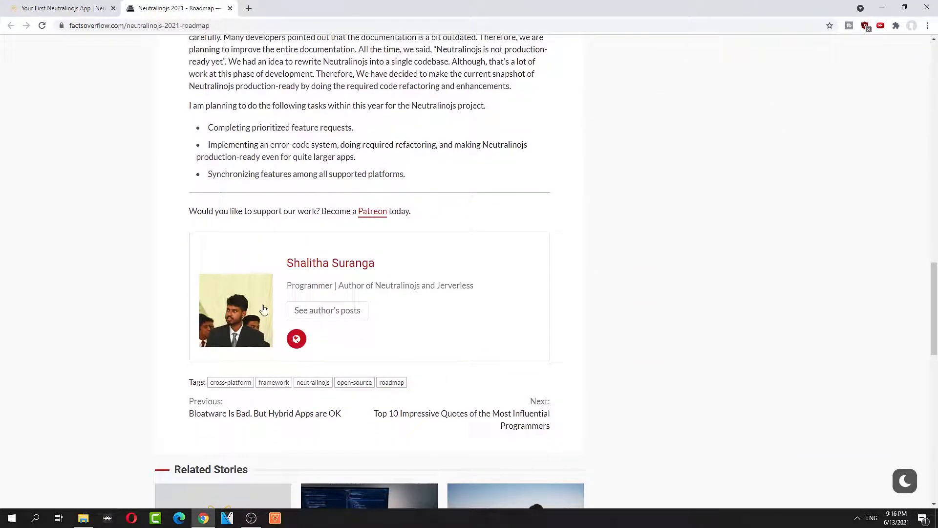
{"action": "mouse_move", "coordinate": [471, 385]}
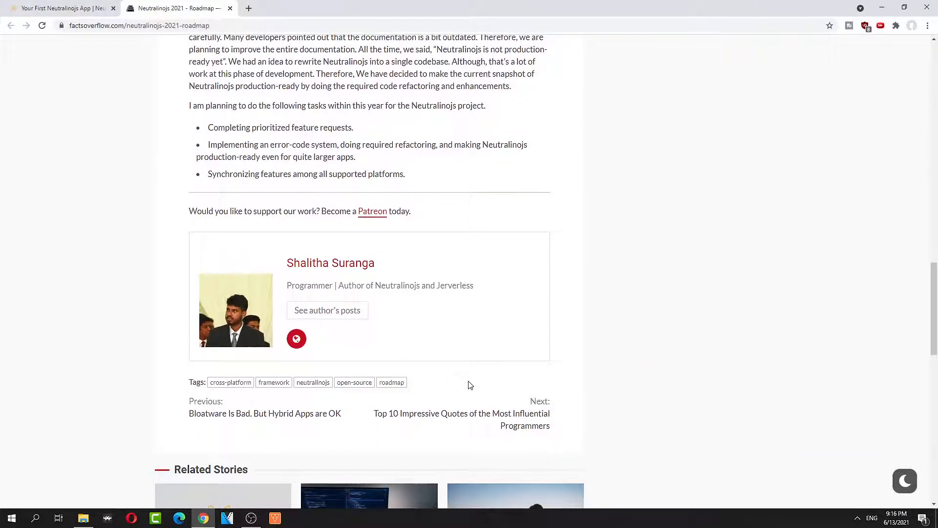
{"action": "scroll", "scroll_direction": "up", "scroll_amount": 3}
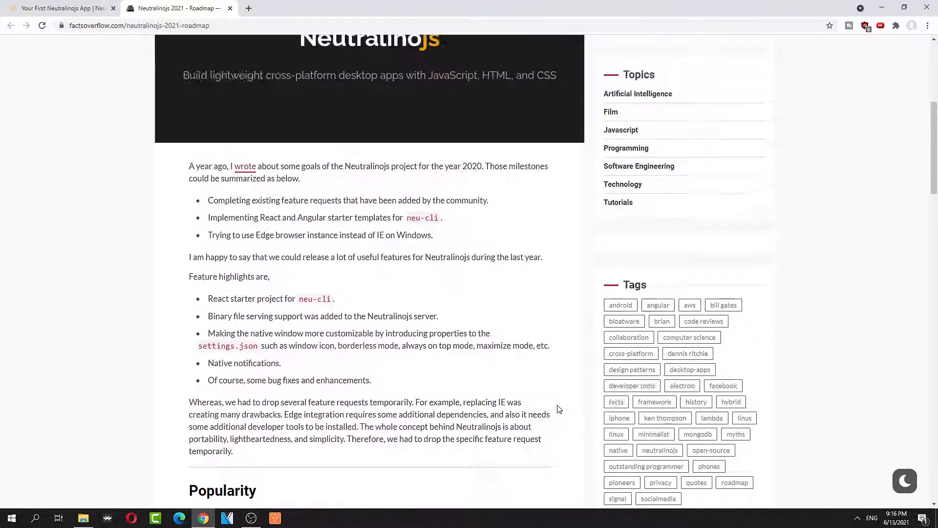
{"action": "scroll", "scroll_direction": "up", "scroll_amount": 3}
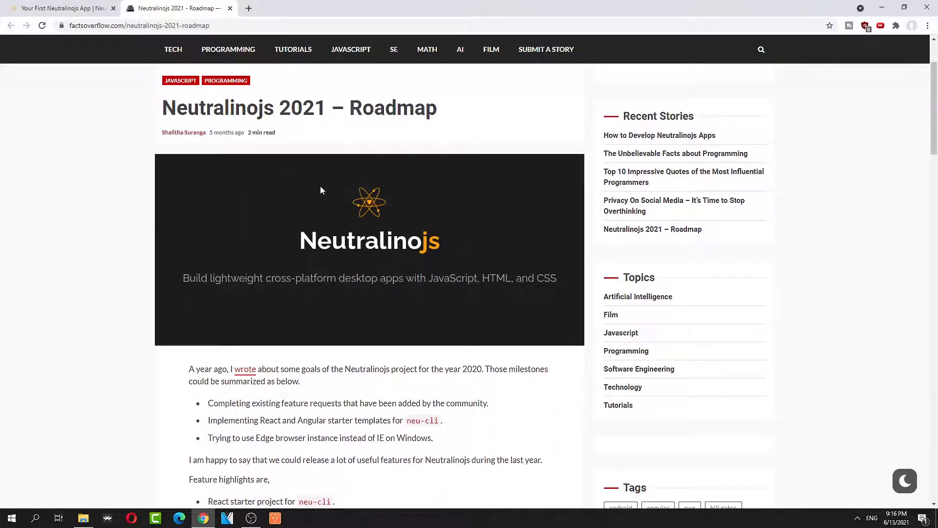
{"action": "scroll", "scroll_direction": "down", "scroll_amount": 3}
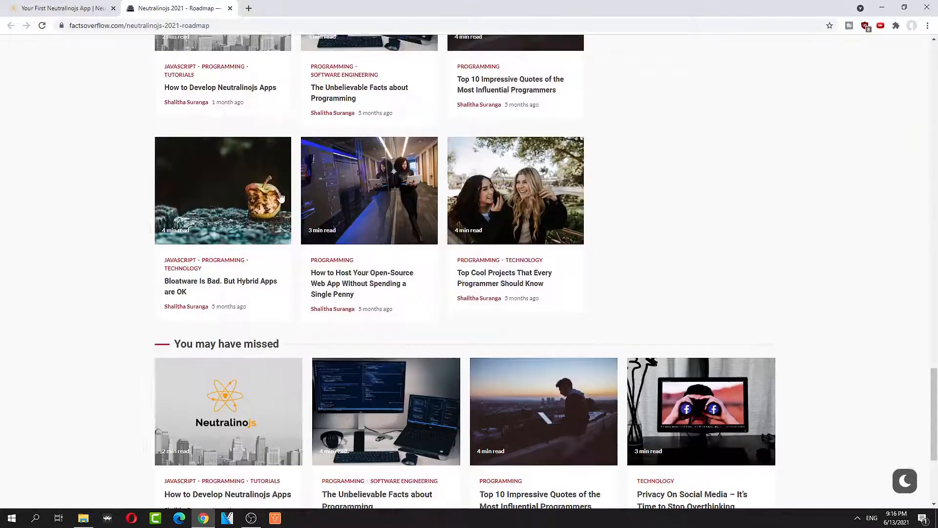
{"action": "scroll", "scroll_direction": "down", "scroll_amount": 3}
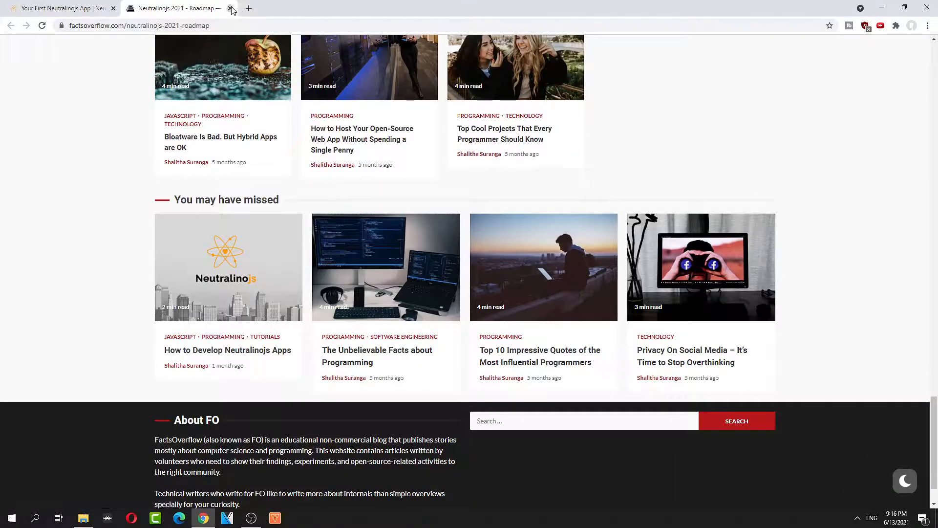
Close the roadmap tab and return to Step 2's styles.css and main.js code samples
{"action": "left_click", "coordinate": [231, 8]}
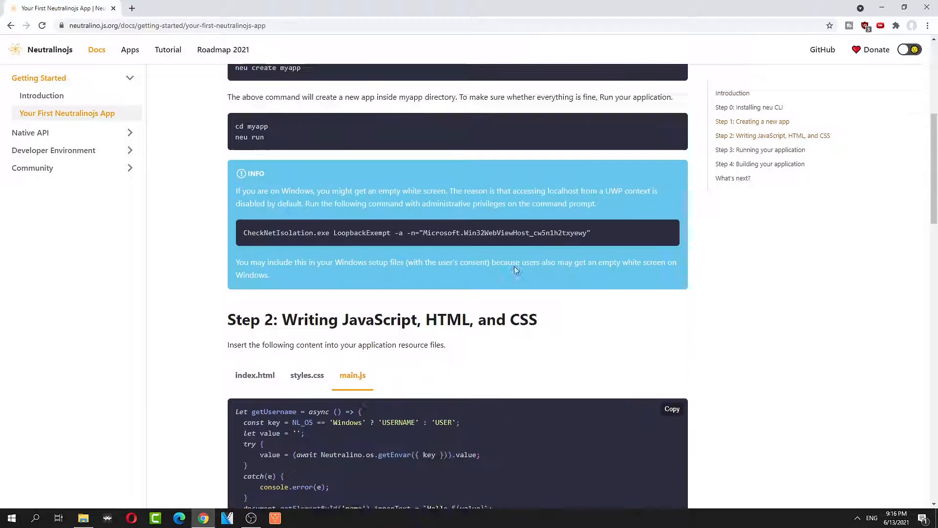
{"action": "scroll", "scroll_direction": "down", "scroll_amount": 3}
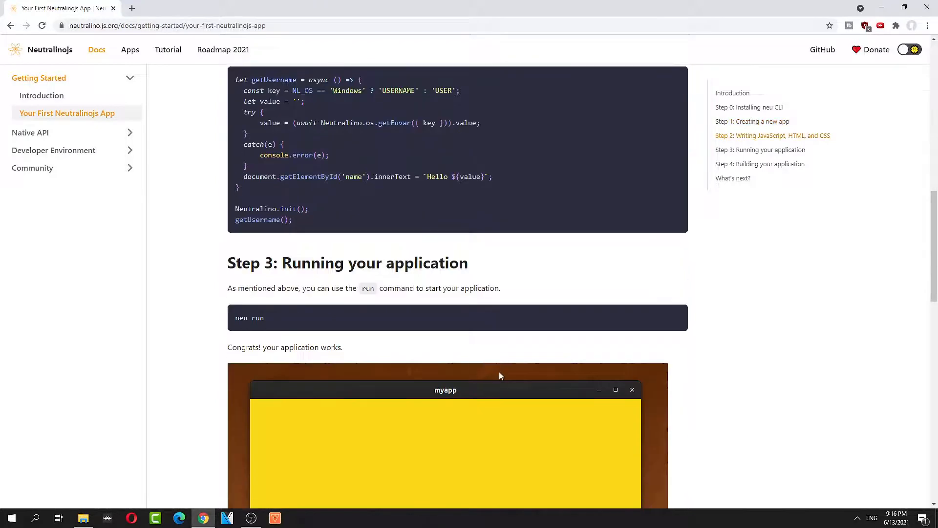
{"action": "scroll", "scroll_direction": "down", "scroll_amount": 3}
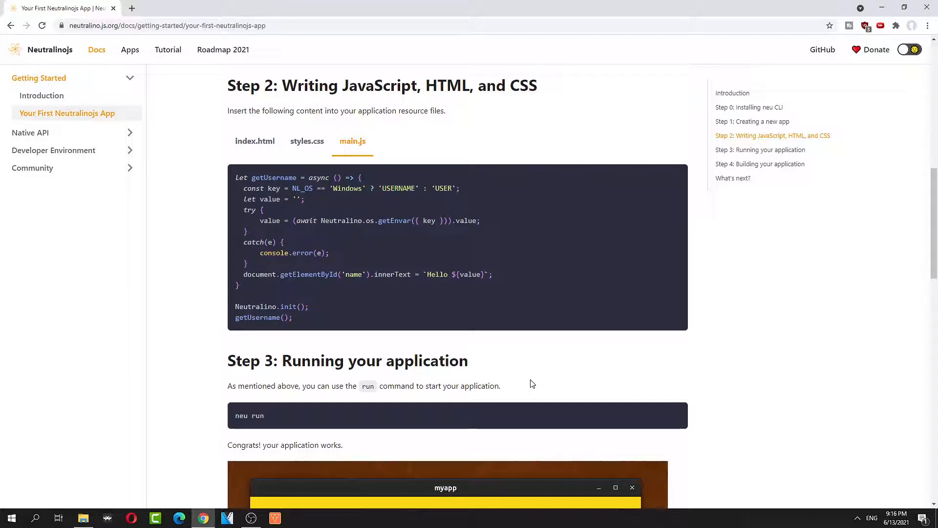
{"action": "scroll", "scroll_direction": "up", "scroll_amount": 3}
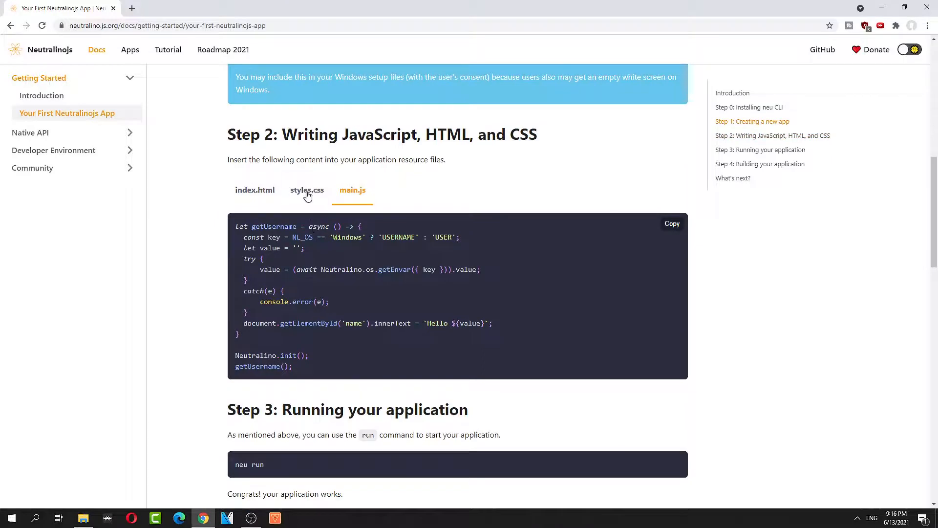
{"action": "left_click", "coordinate": [307, 190]}
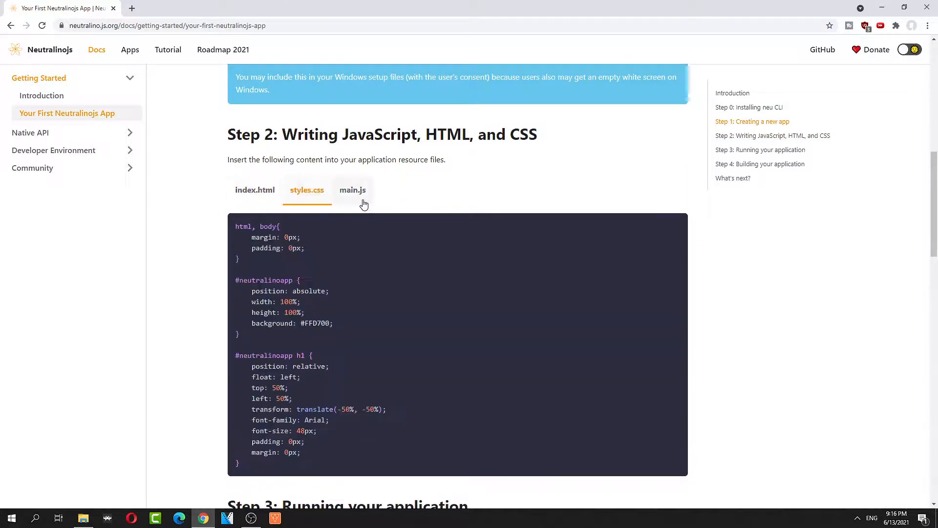
{"action": "scroll", "scroll_direction": "up", "scroll_amount": 3}
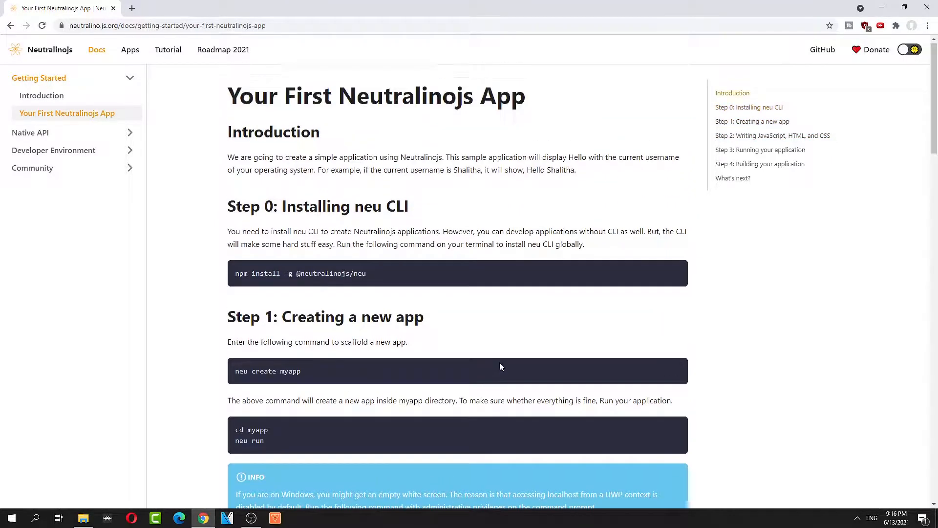
{"action": "scroll", "scroll_direction": "down", "scroll_amount": 3}
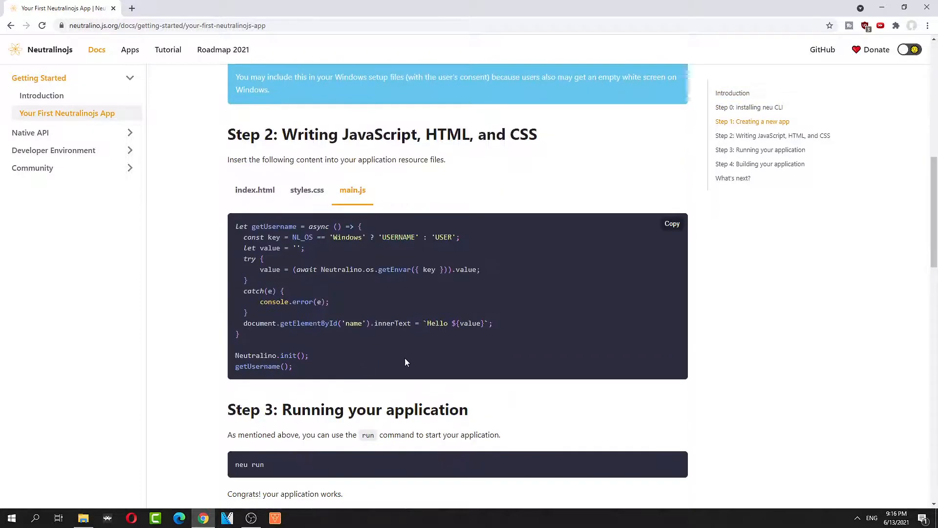
{"action": "mouse_move", "coordinate": [353, 193]}
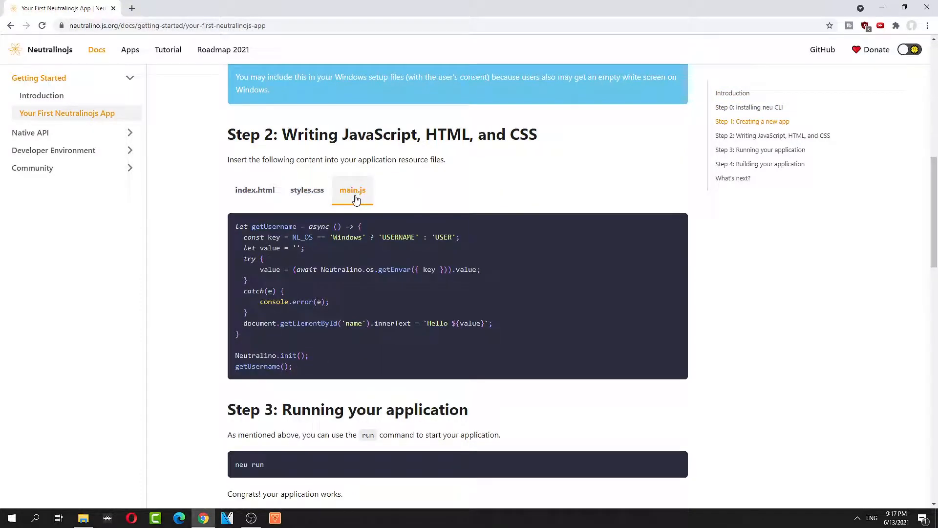